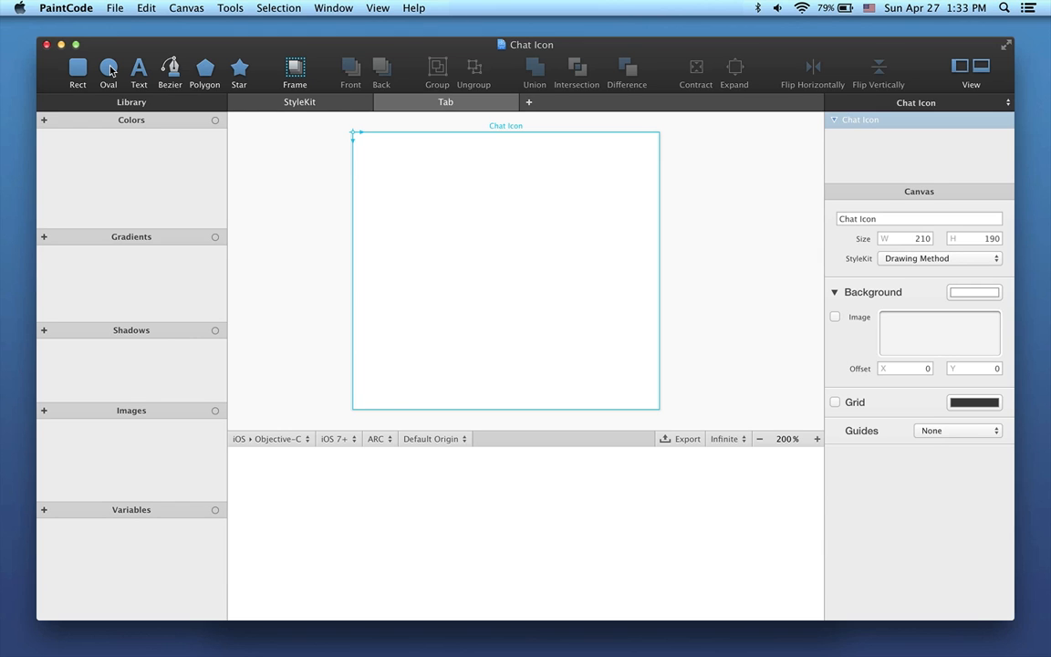
# - Draw a large ellipse with no fill and a grey 9-pt outline
pyautogui.click(108, 68)
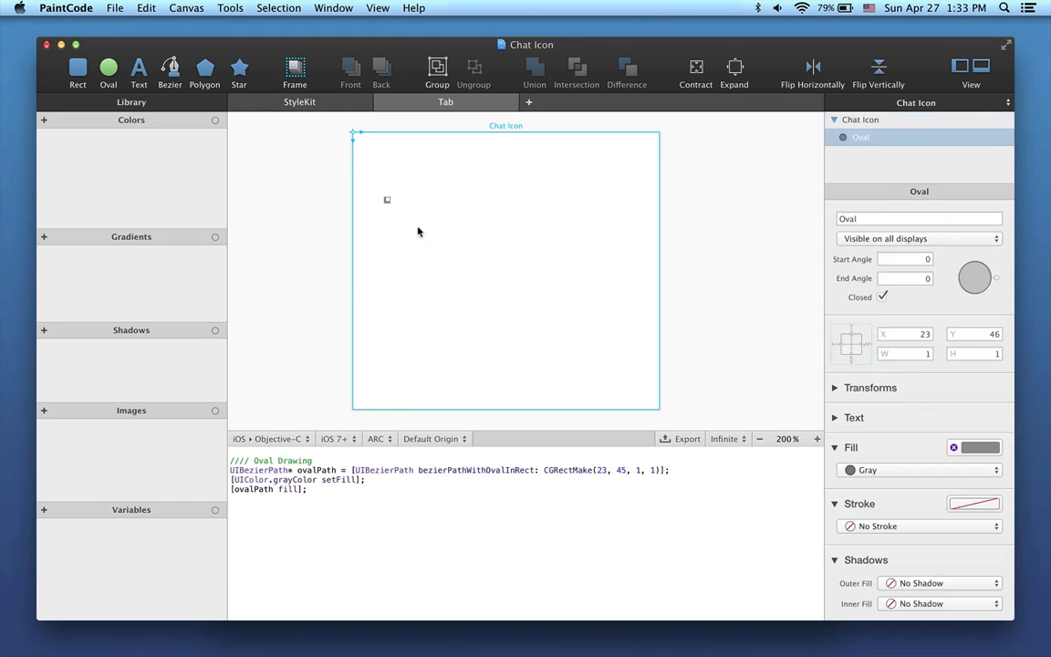
pyautogui.moveTo(387, 199); pyautogui.dragTo(635, 363)
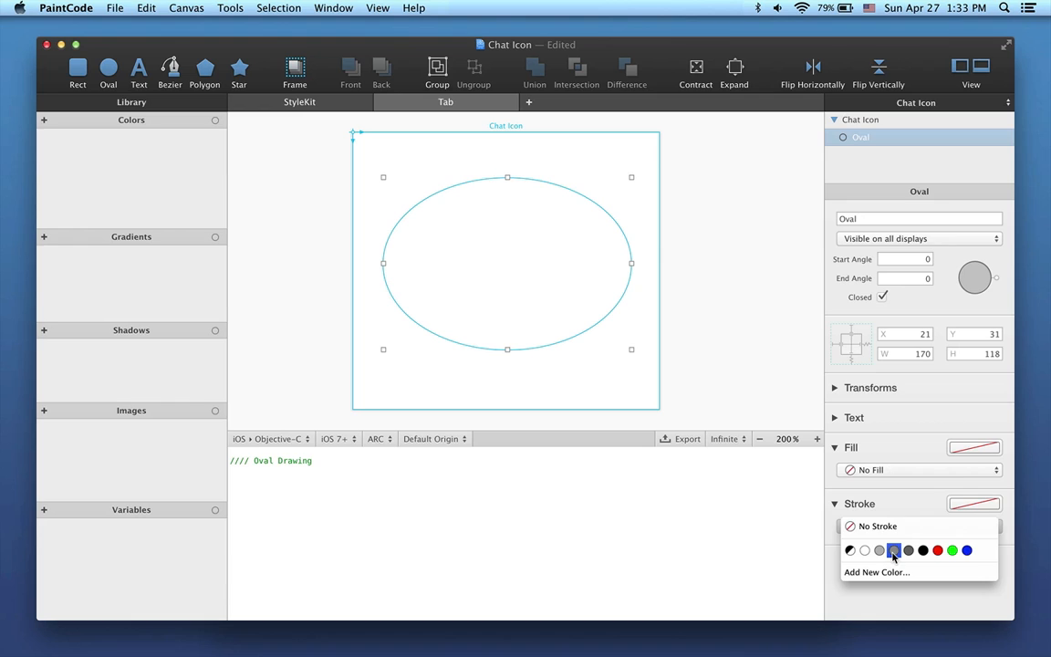
pyautogui.click(909, 549)
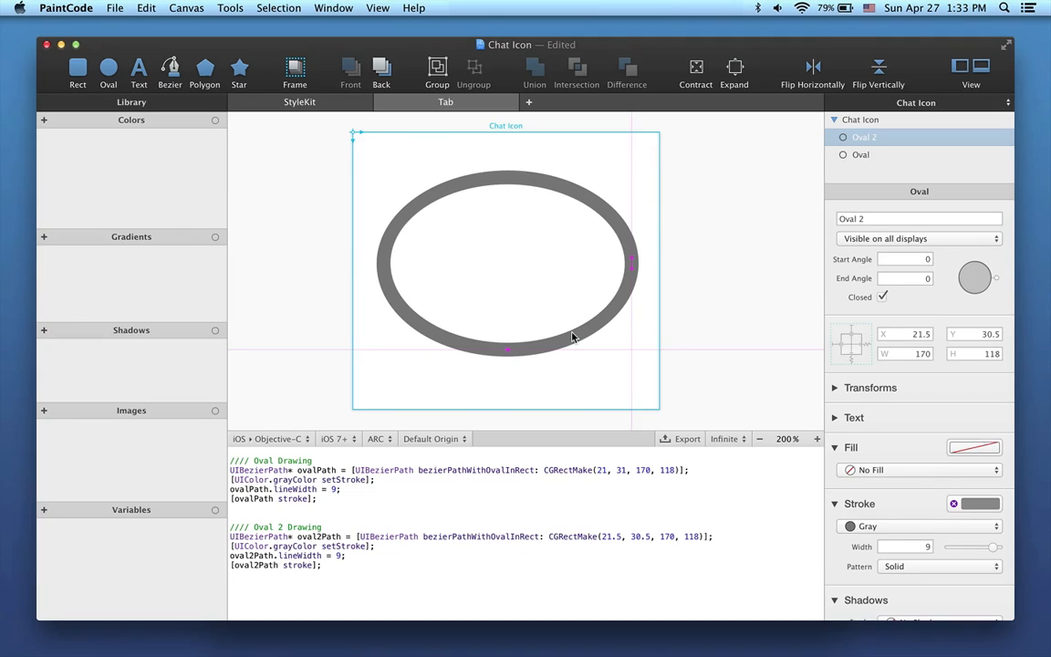
# - Contract the duplicated ellipse three steps to sit concentrically inside the outer one
pyautogui.click(695, 73)
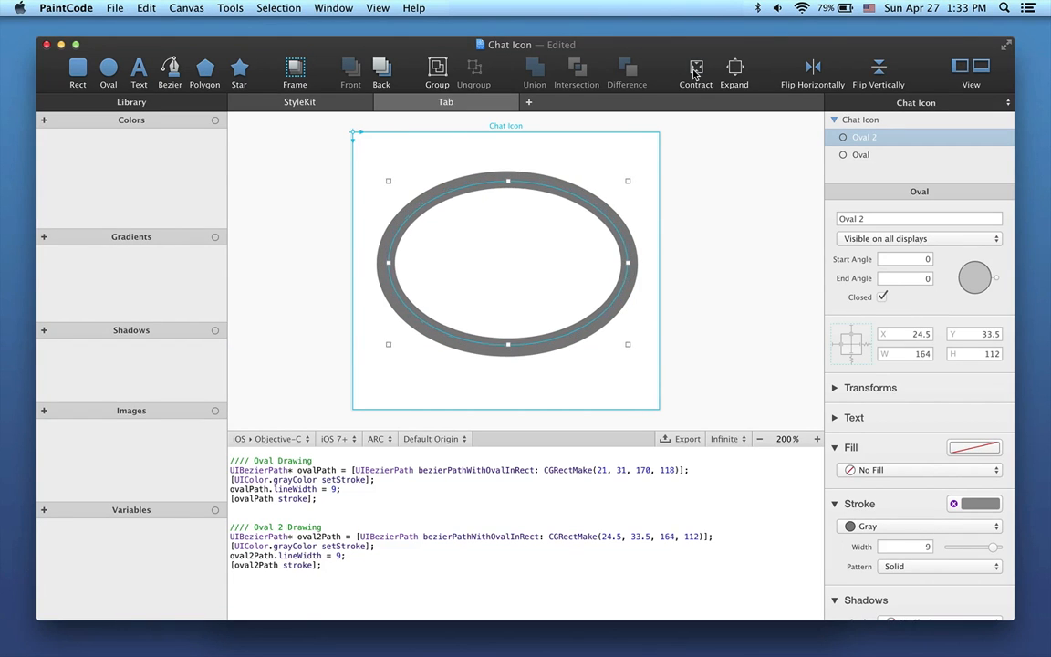
pyautogui.click(695, 73)
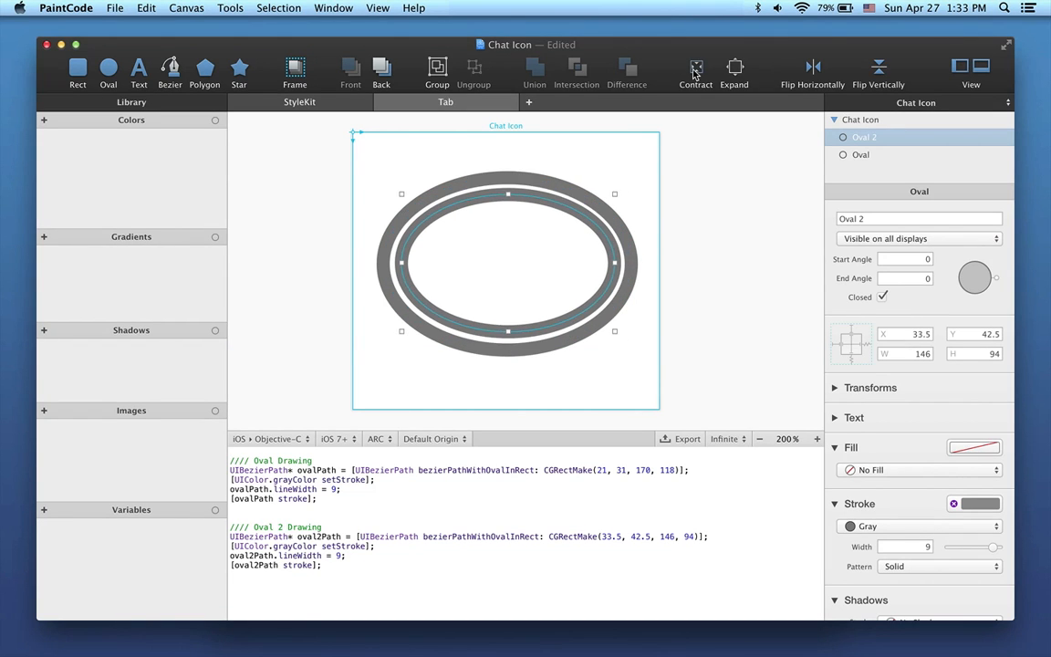
pyautogui.click(695, 68)
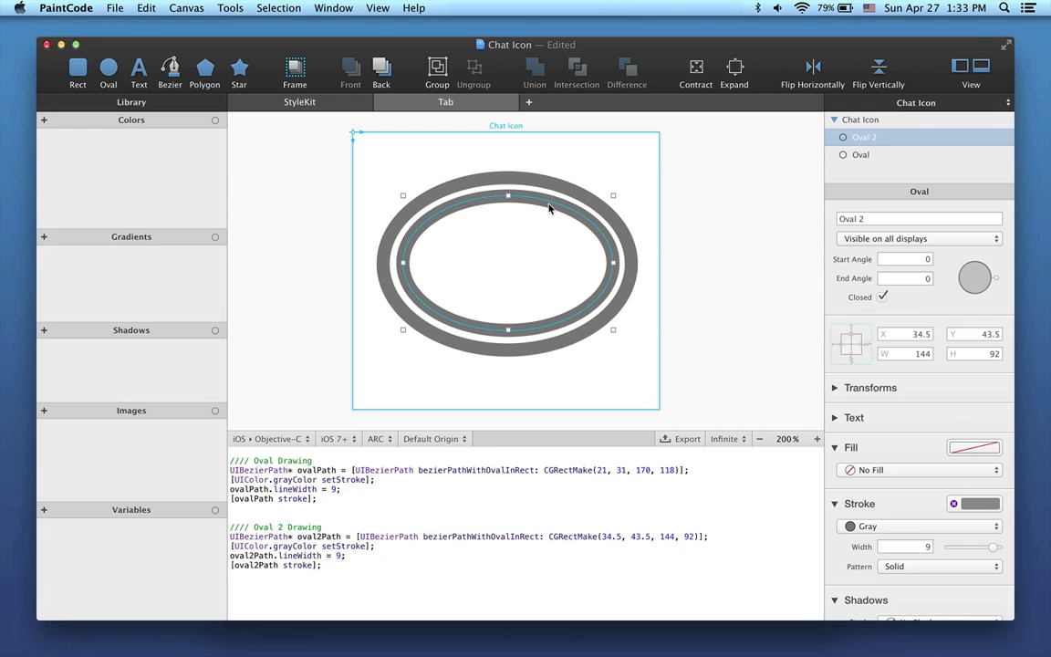
pyautogui.moveTo(483, 201)
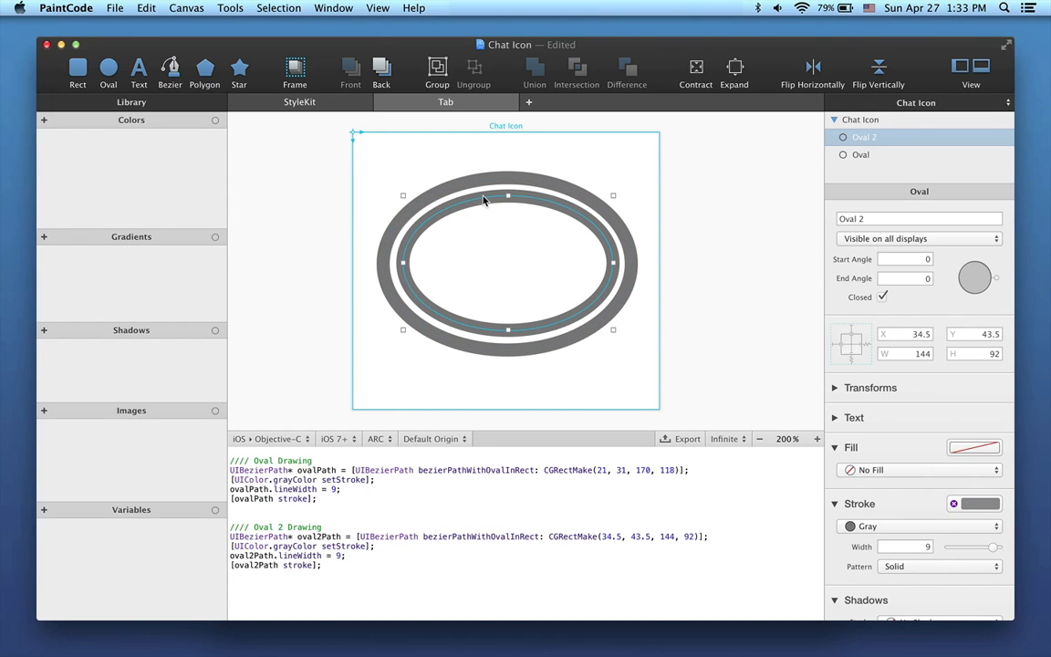
pyautogui.moveTo(418, 233)
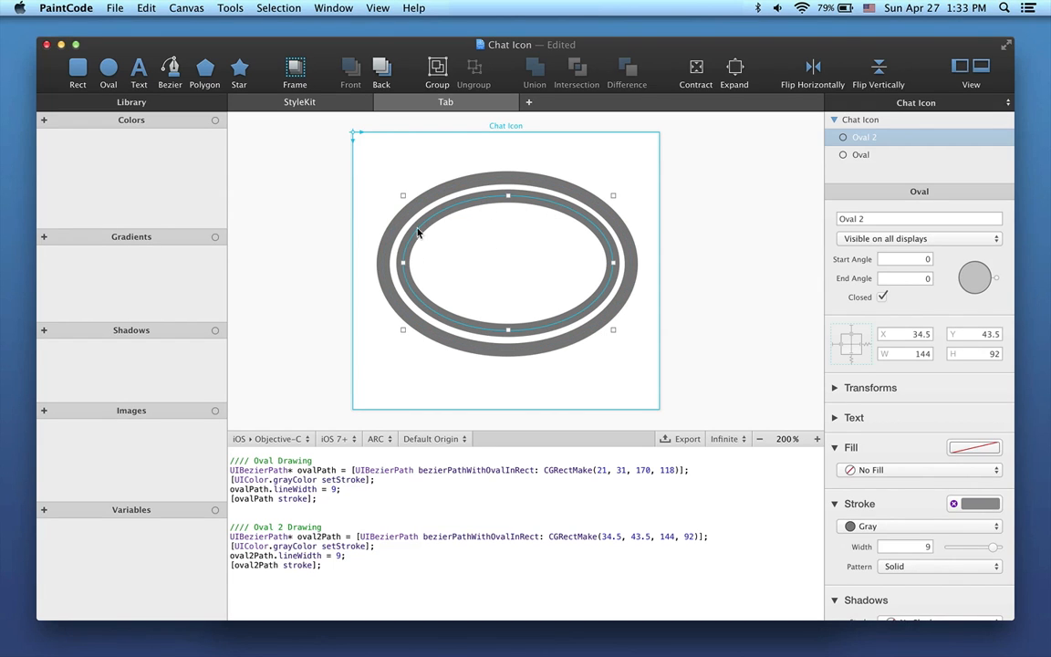
pyautogui.moveTo(452, 220)
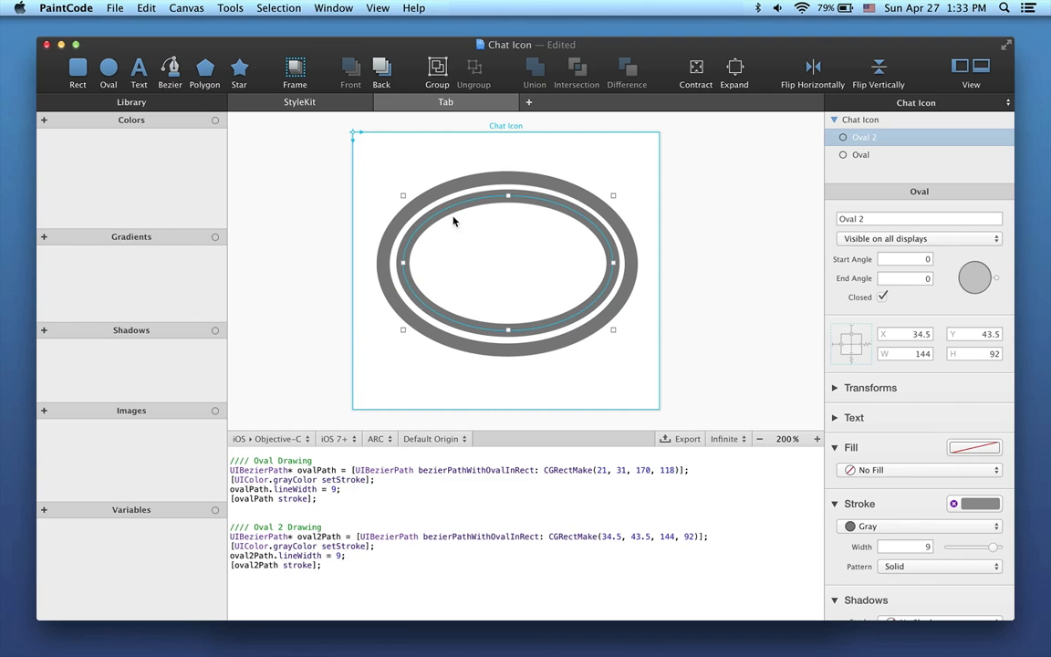
# - Convert the inner ellipse to a bezier and trim its points to a short top-left arc
pyautogui.rightClick(454, 219)
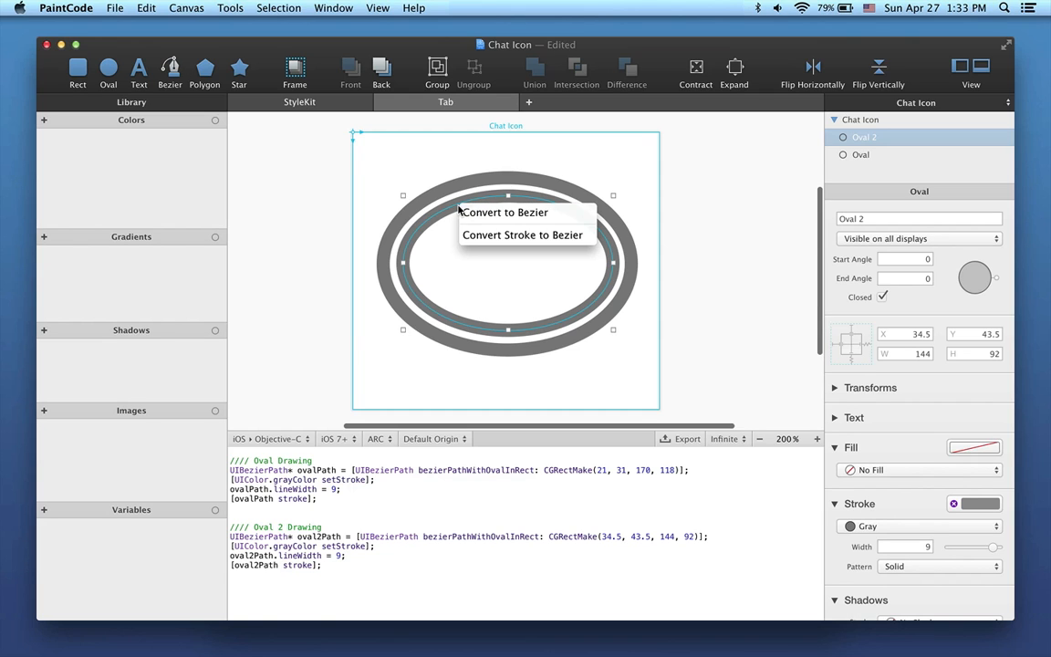
pyautogui.click(501, 212)
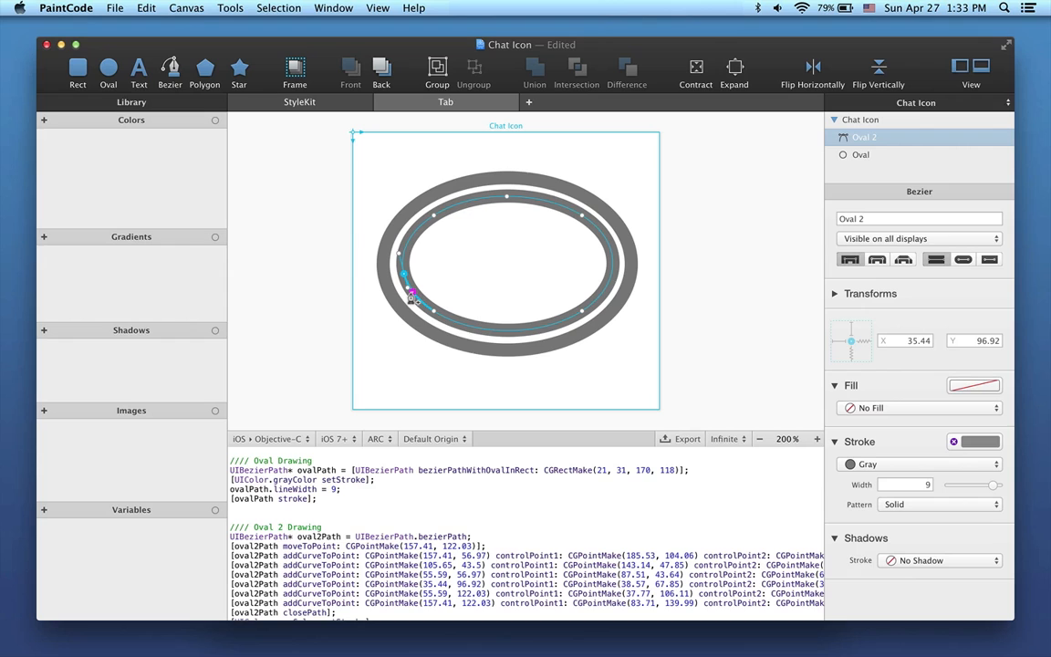
pyautogui.rightClick(411, 296)
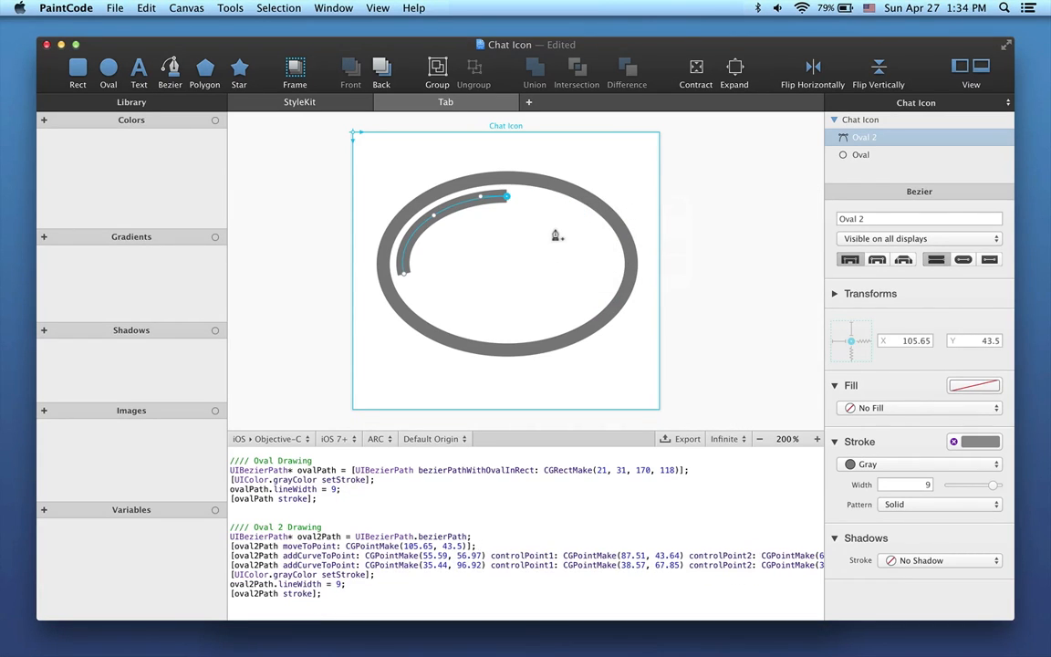
pyautogui.click(861, 153)
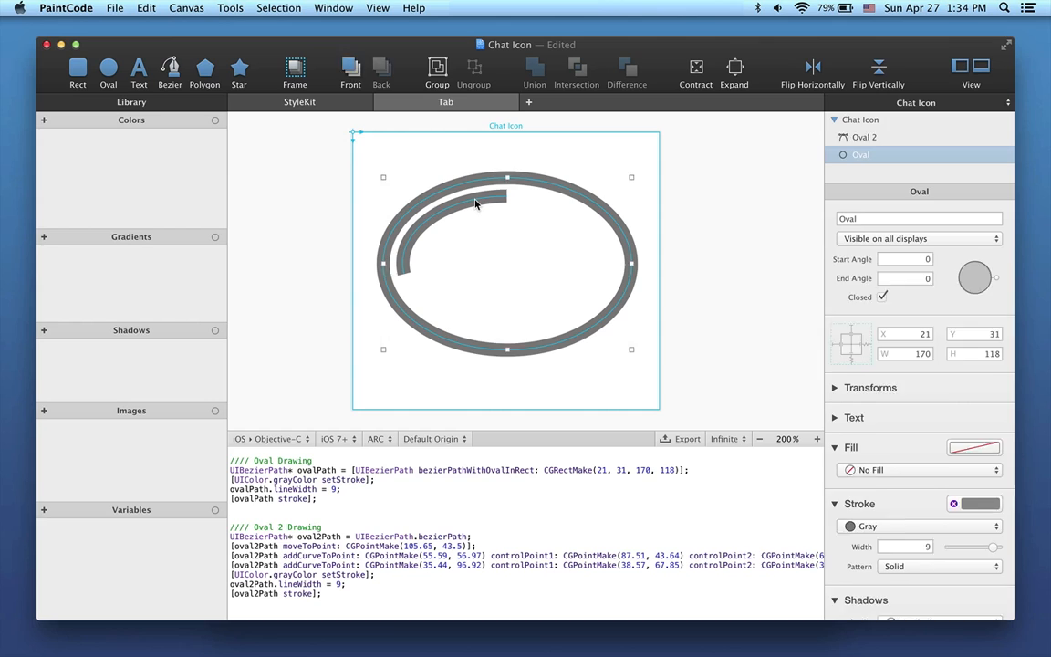
# - Give the shine arc rounded line caps
pyautogui.click(865, 137)
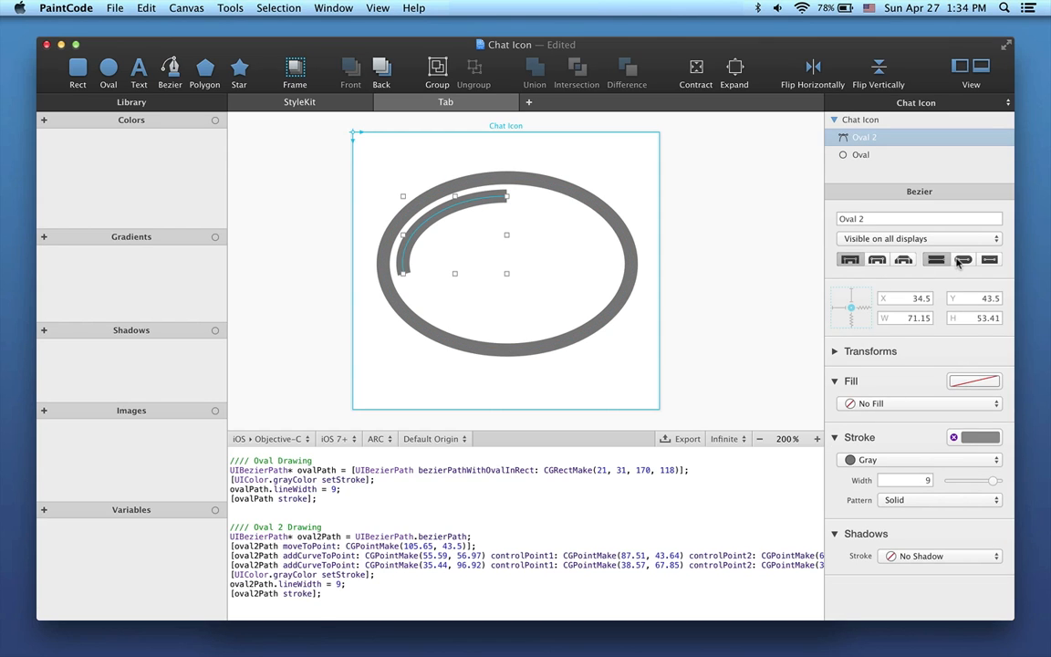
pyautogui.click(963, 259)
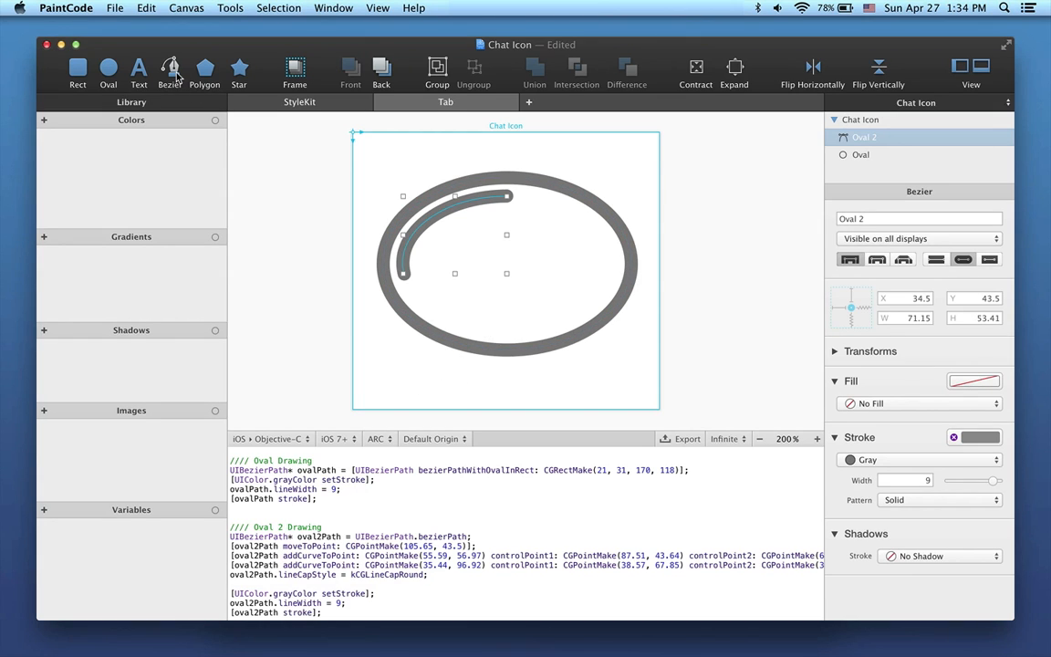
# - Draw a bezier triangle tail and position it under the bubble's lower-left
pyautogui.click(865, 137)
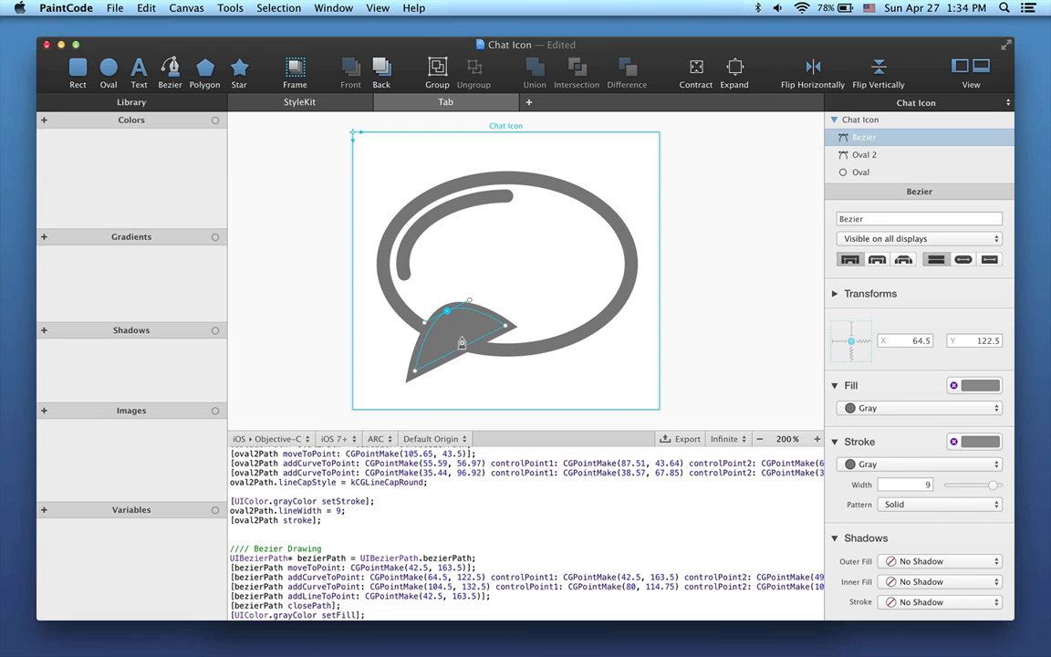
pyautogui.moveTo(447, 310); pyautogui.dragTo(456, 330)
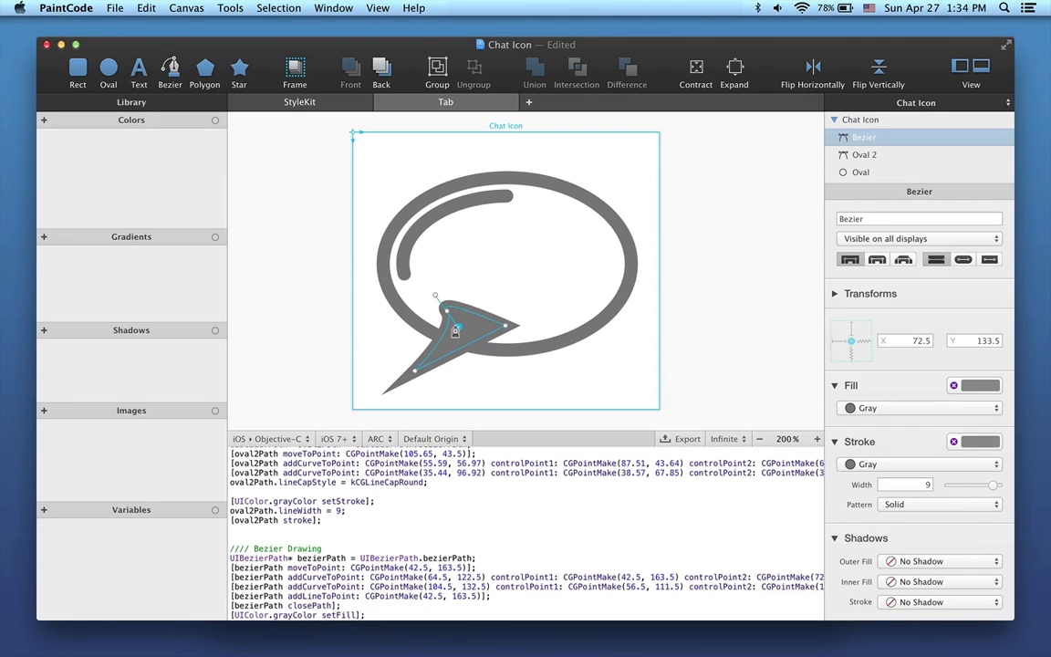
pyautogui.moveTo(456, 331); pyautogui.dragTo(434, 310)
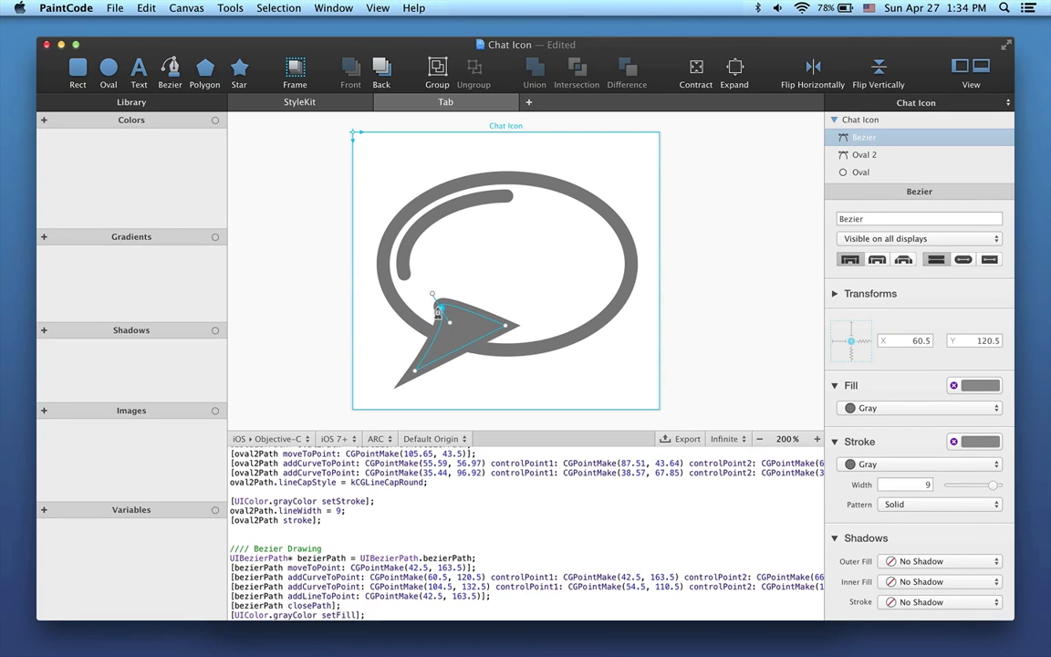
# - Round the tail's join point and merge the tail with the bubble outline
pyautogui.rightClick(438, 314)
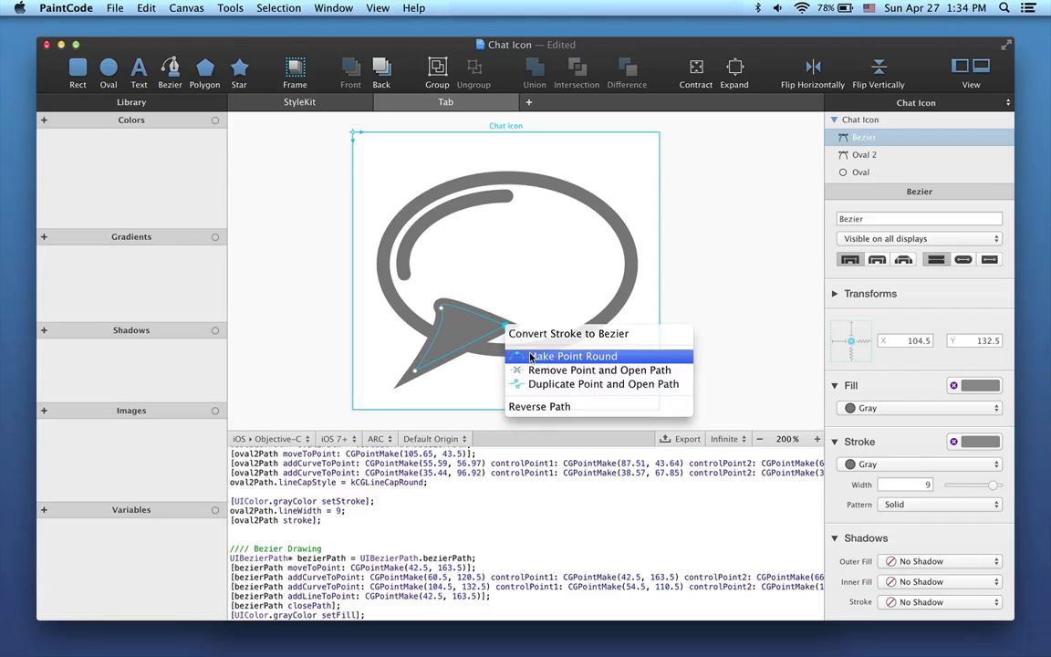
pyautogui.click(573, 356)
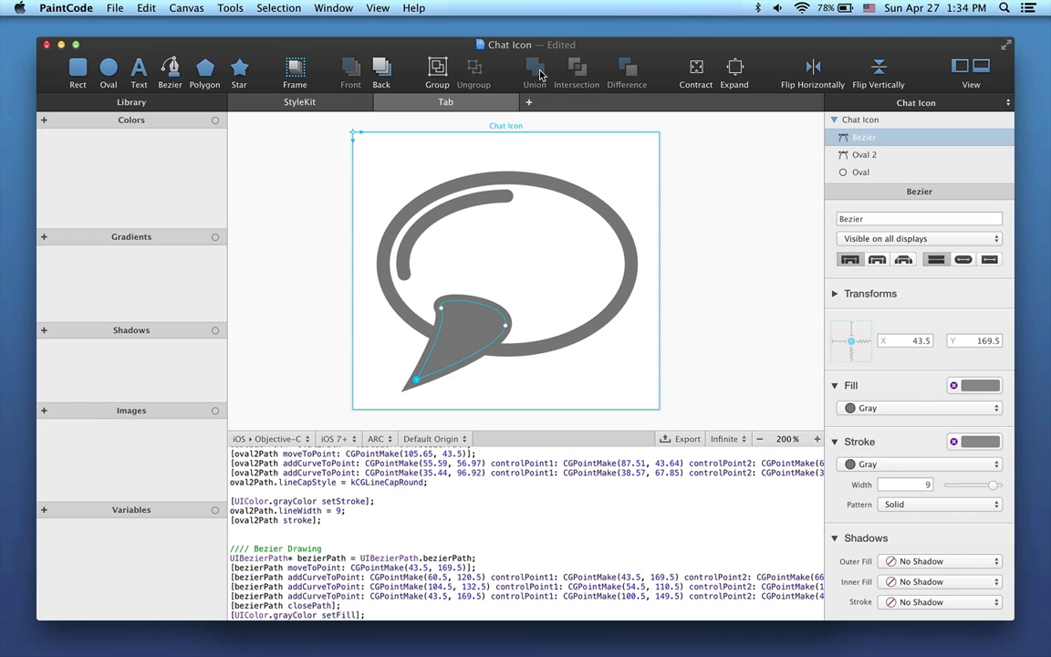
pyautogui.click(861, 171)
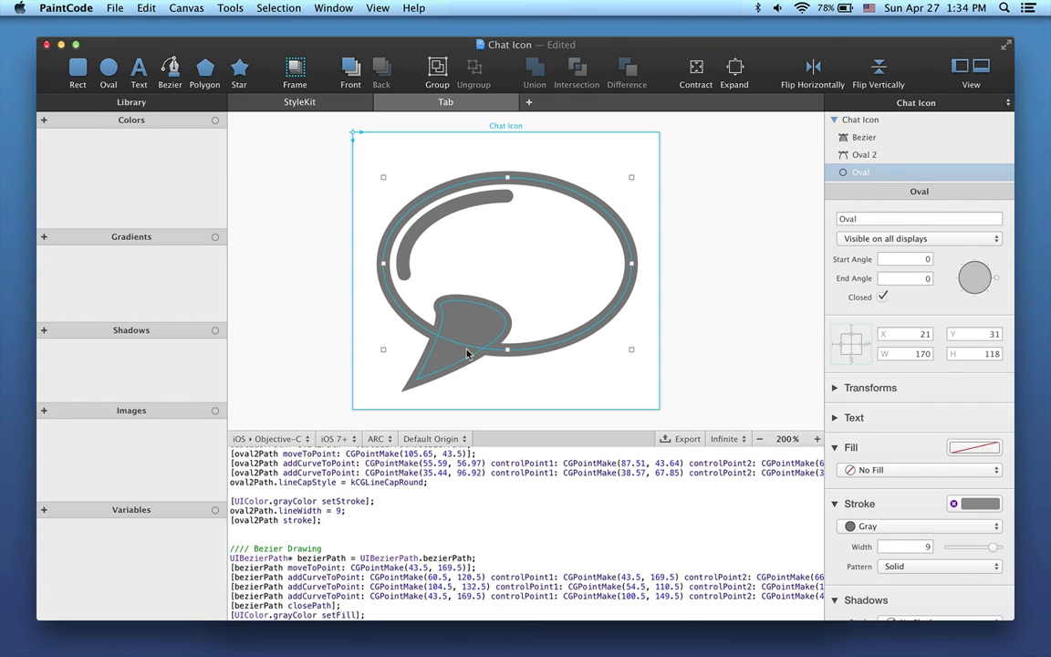
pyautogui.click(863, 137)
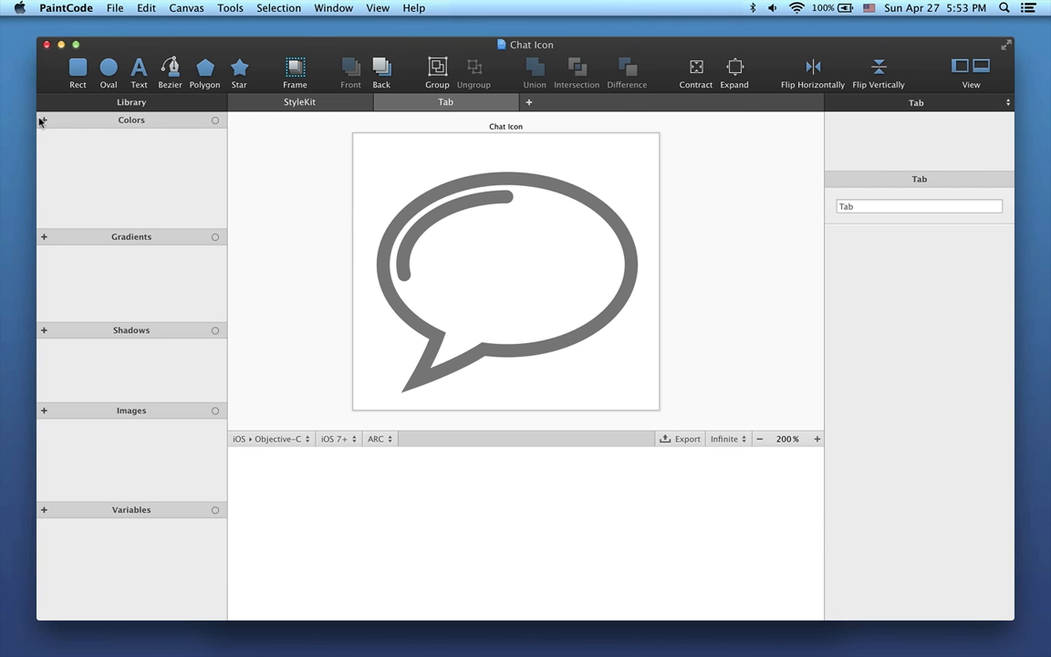
# - Create a bright green library colour and apply it as the bubble's fill
pyautogui.click(44, 120)
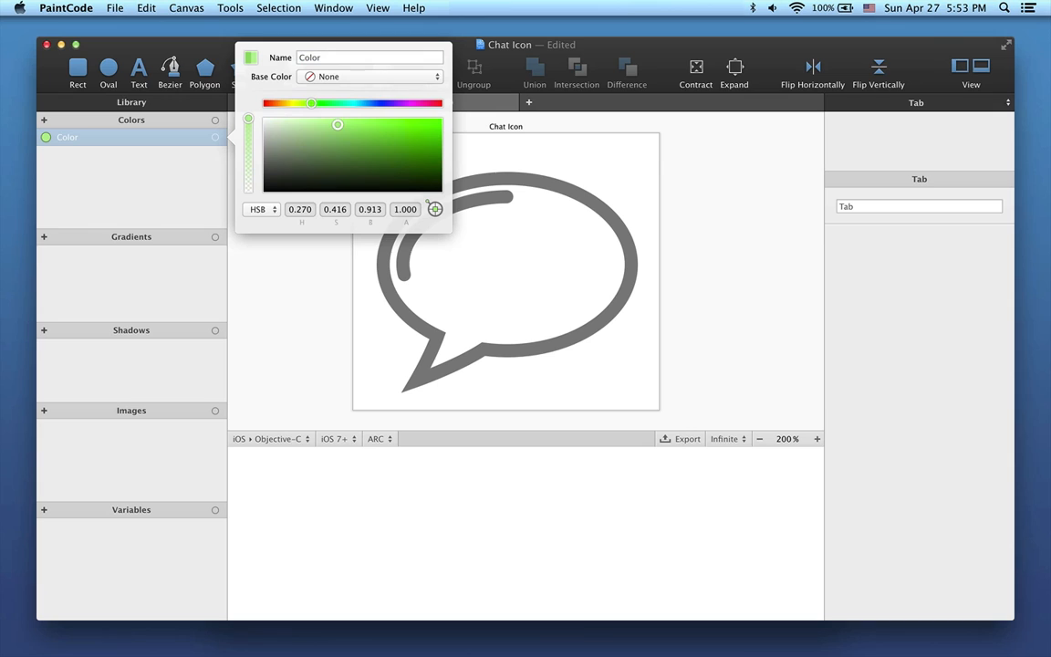
pyautogui.moveTo(310, 102); pyautogui.dragTo(344, 102)
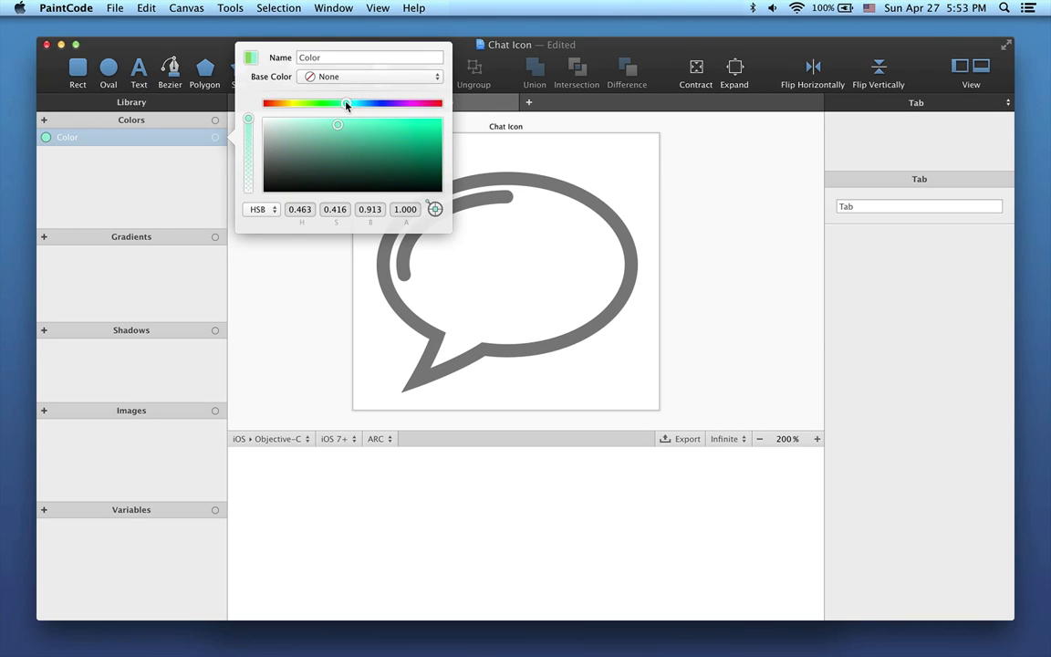
pyautogui.click(284, 281)
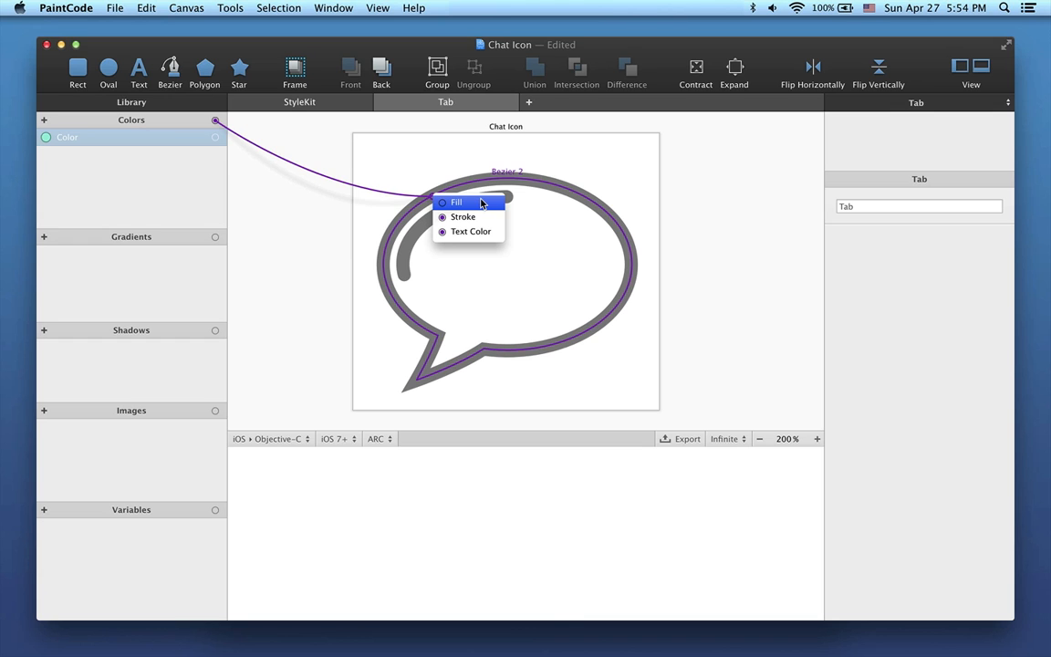
pyautogui.click(456, 201)
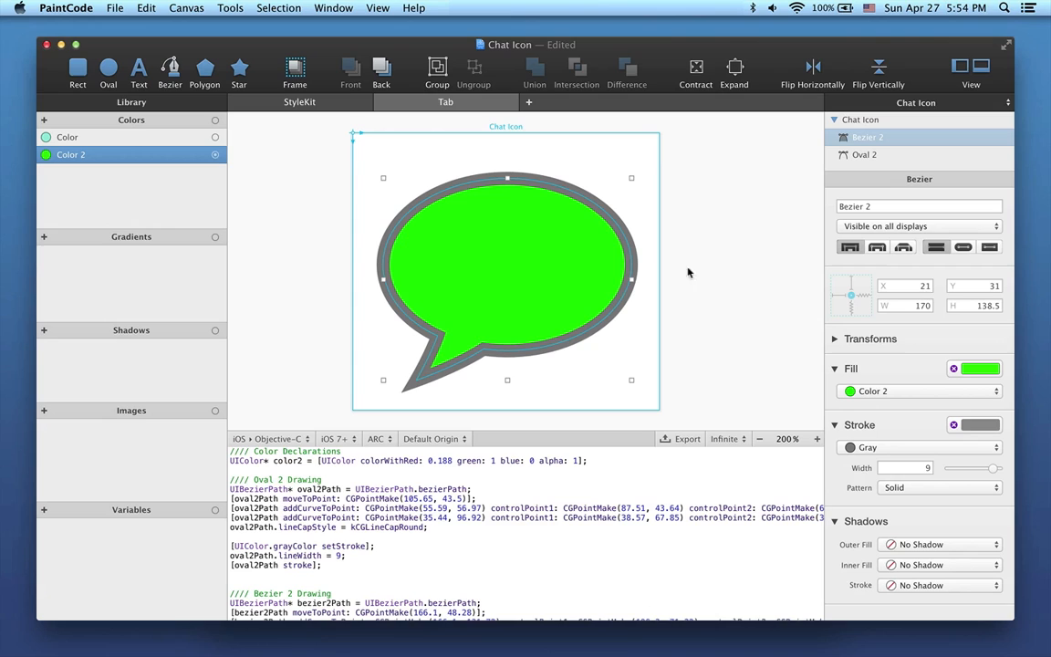
pyautogui.moveTo(868, 337)
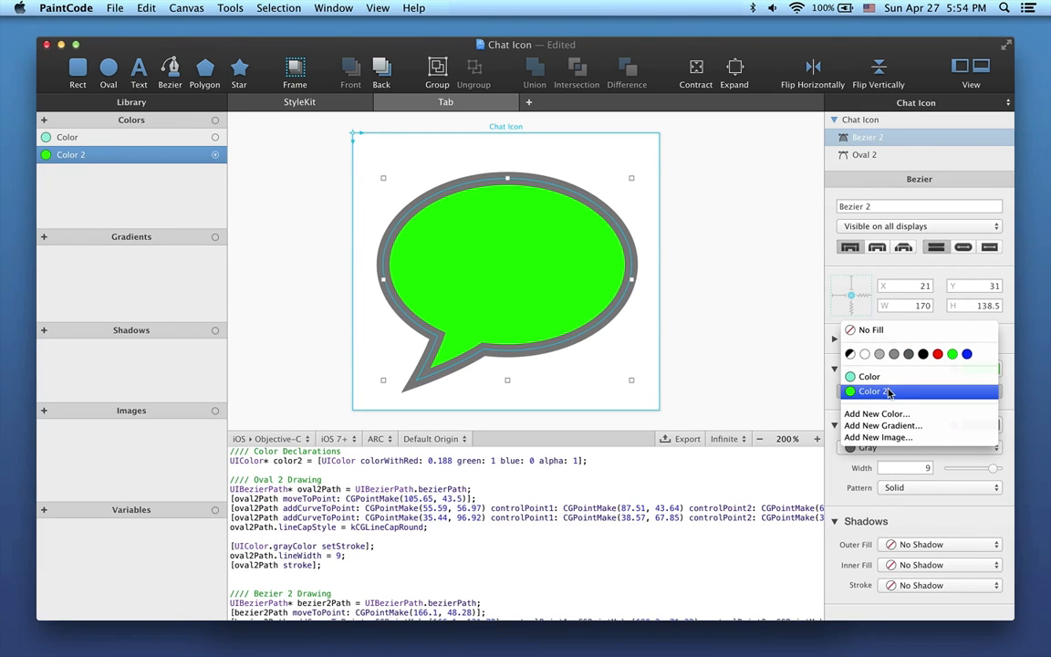
# - Add a new Color 3 as the bubble's fill and shift its hue toward purple-blue
pyautogui.click(875, 412)
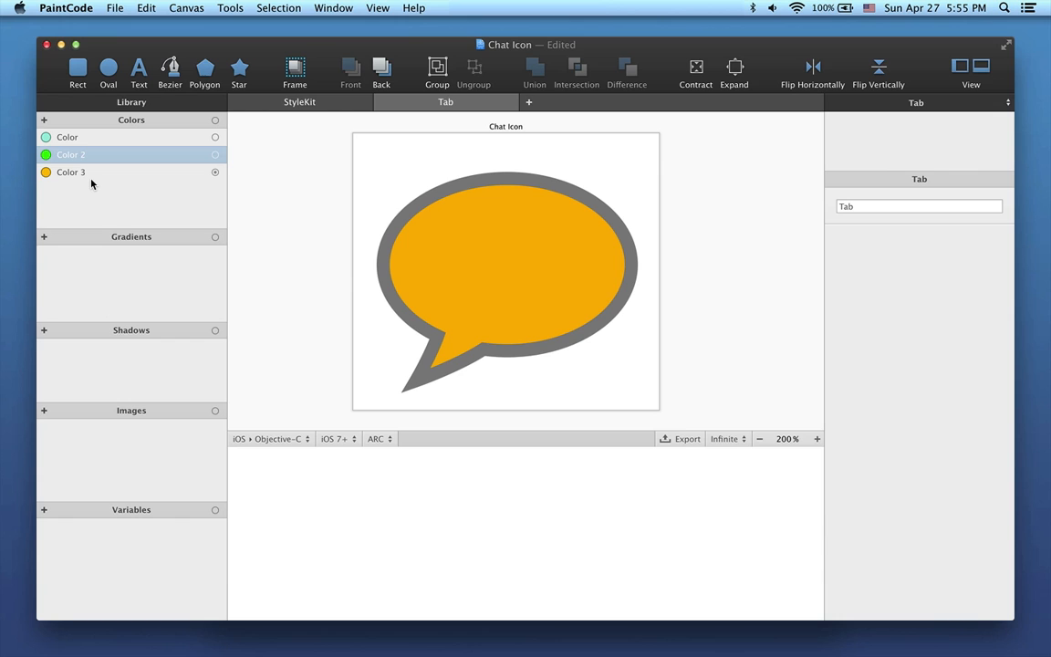
pyautogui.click(69, 172)
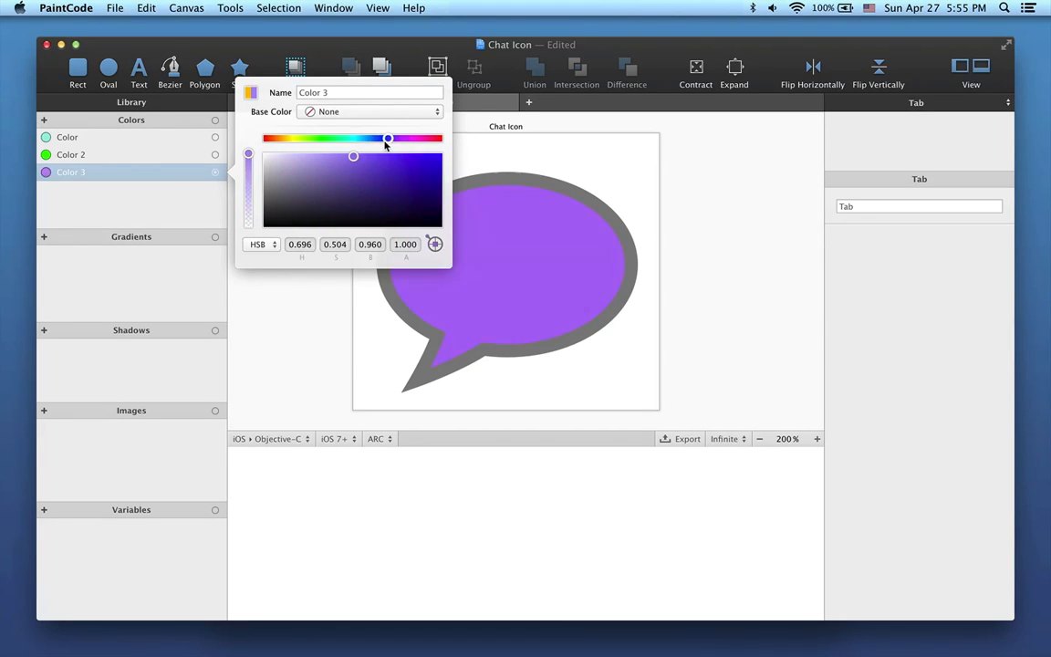
pyautogui.moveTo(387, 138); pyautogui.dragTo(369, 138)
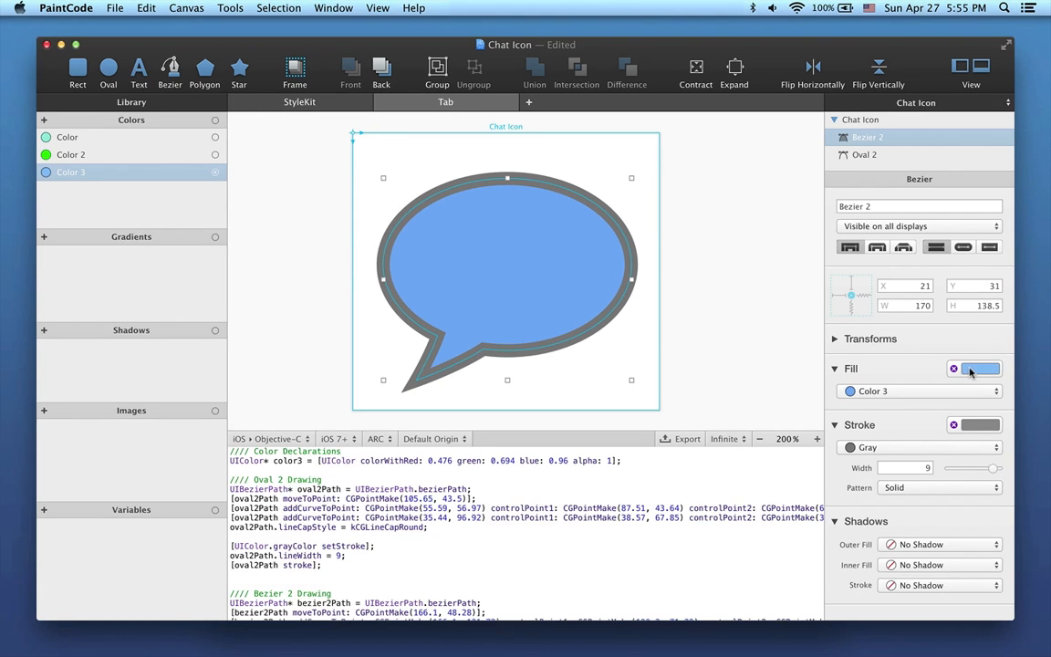
# - Shift the fill hue to cyan, then set the bubble to No Fill
pyautogui.click(978, 368)
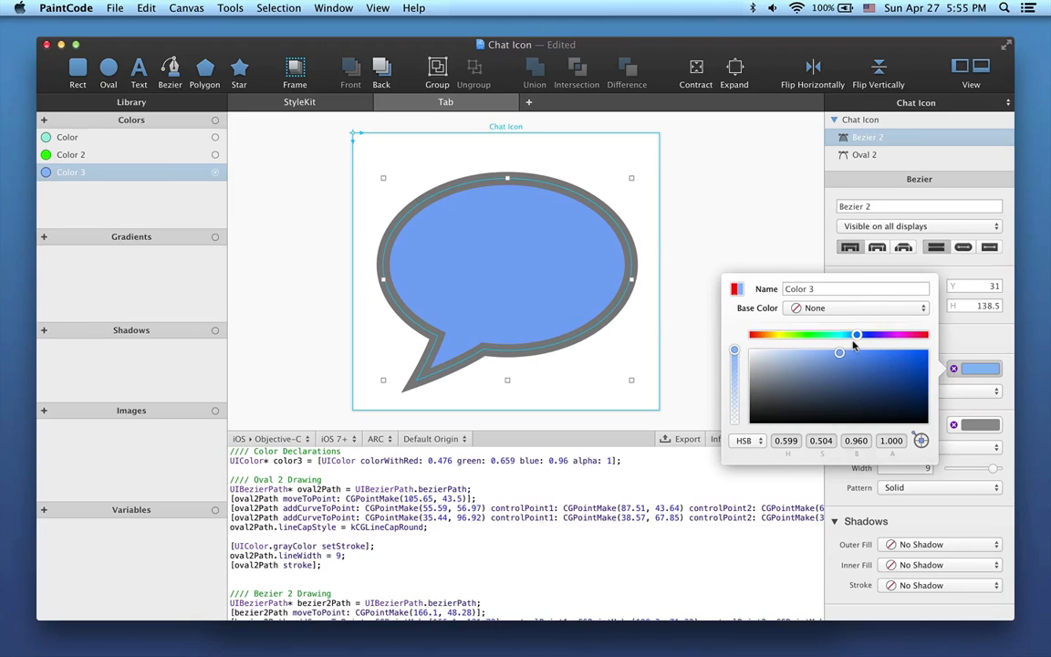
pyautogui.moveTo(856, 336); pyautogui.dragTo(842, 336)
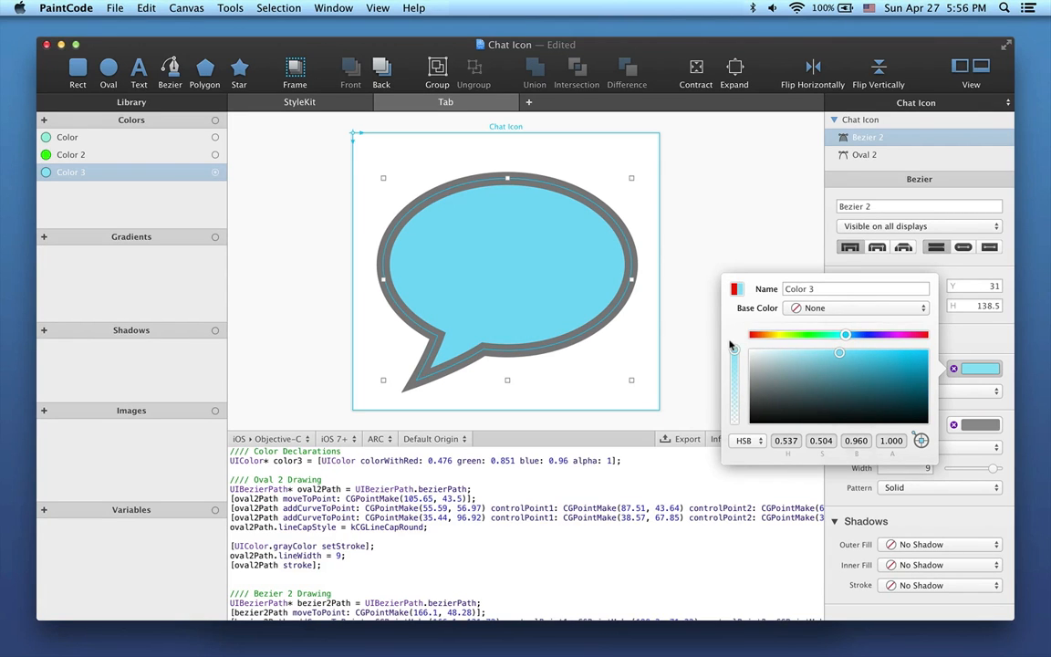
pyautogui.click(580, 302)
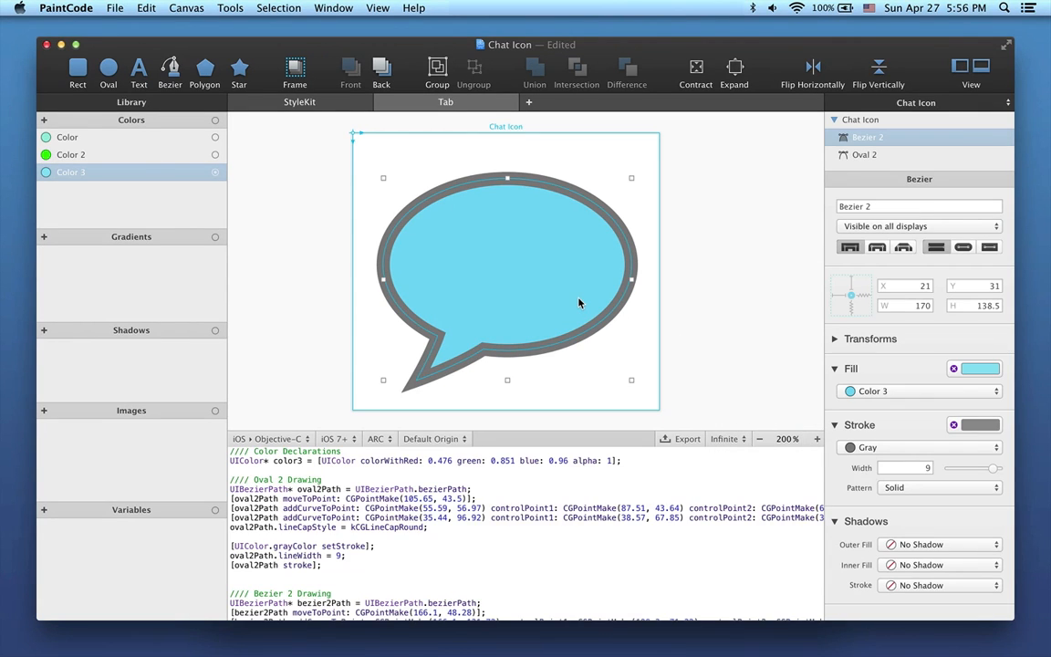
pyautogui.moveTo(906, 369)
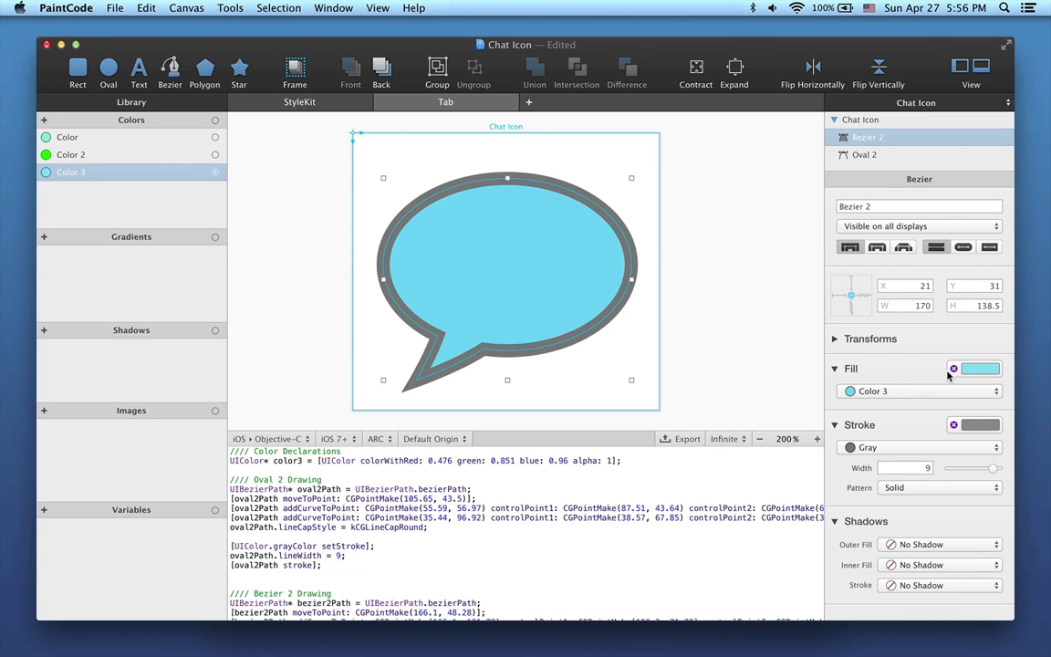
pyautogui.click(953, 368)
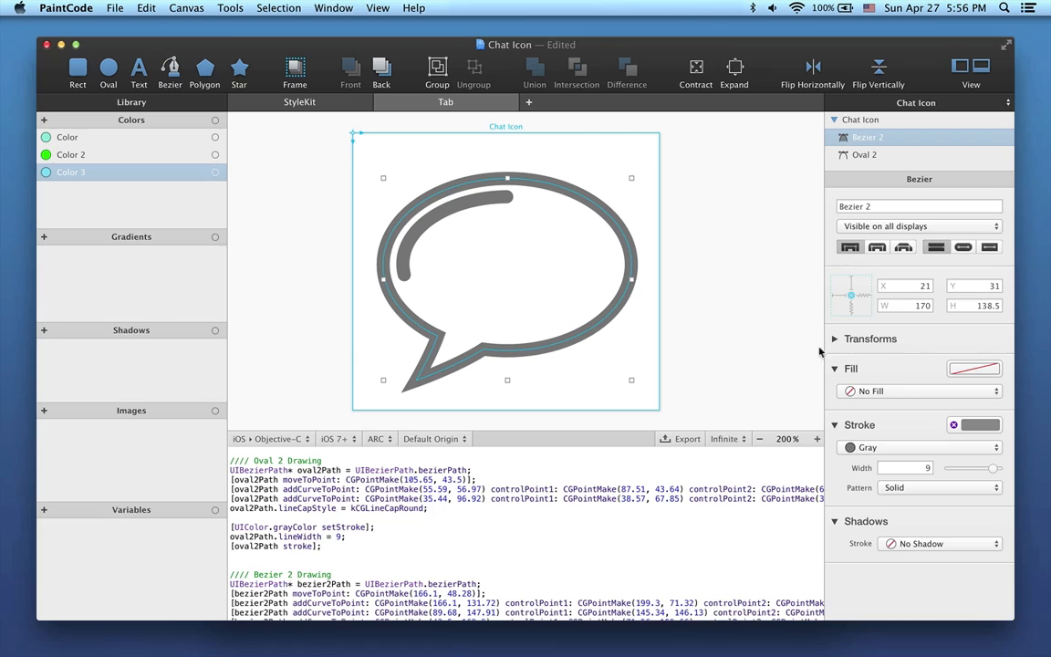
pyautogui.moveTo(230, 177)
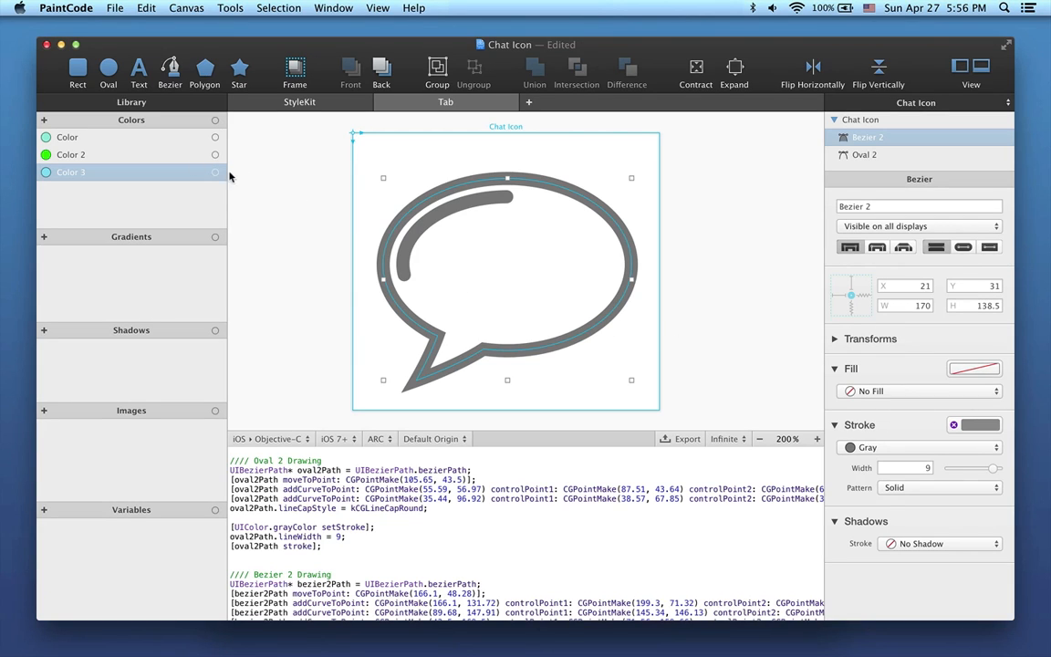
pyautogui.moveTo(205, 210)
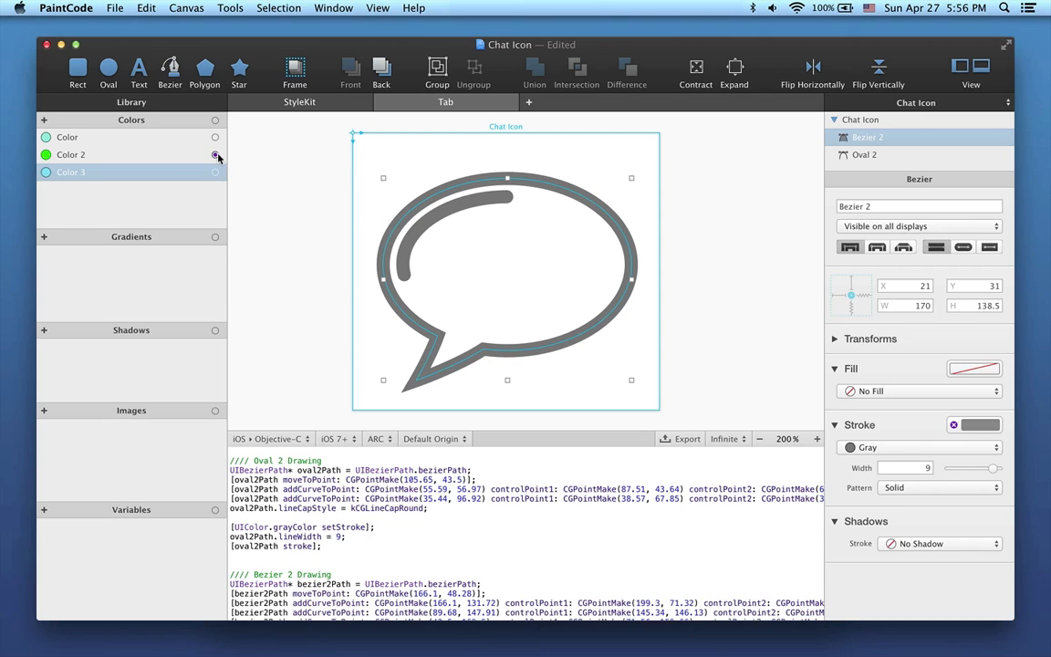
pyautogui.moveTo(204, 188)
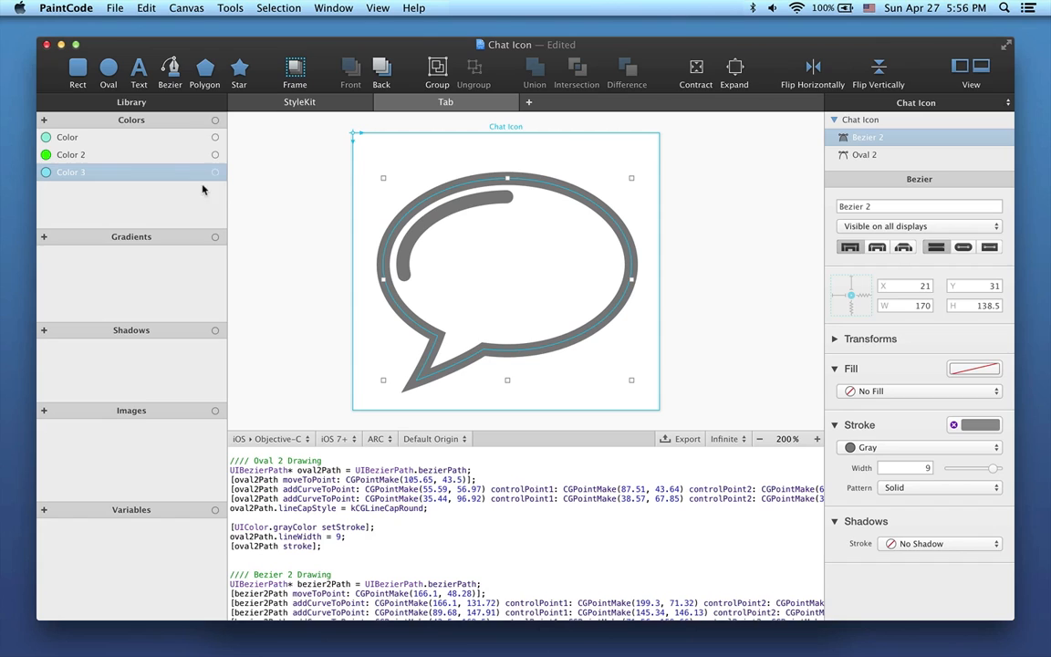
pyautogui.moveTo(109, 146)
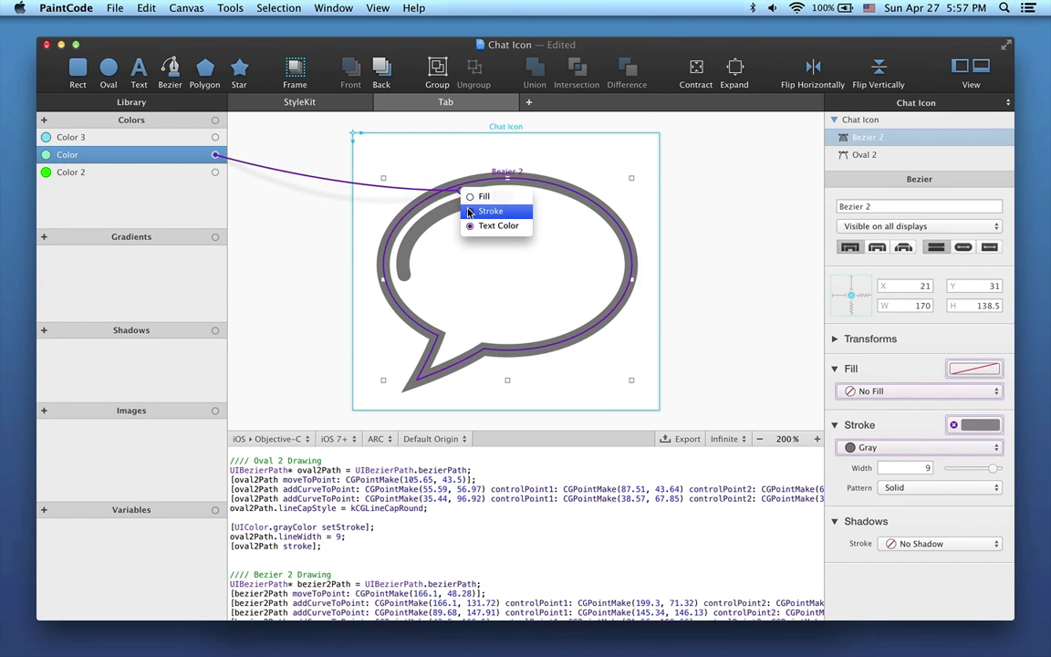
# - Apply the library Color as the bubble's stroke, then delete that colour from the library
pyautogui.click(146, 7)
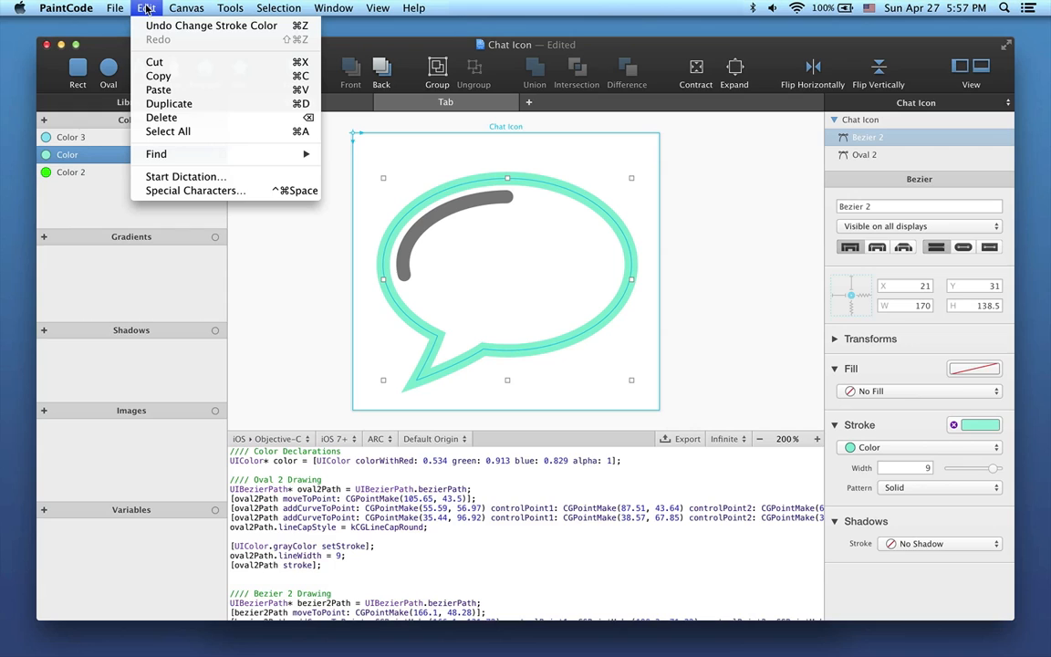
pyautogui.click(161, 117)
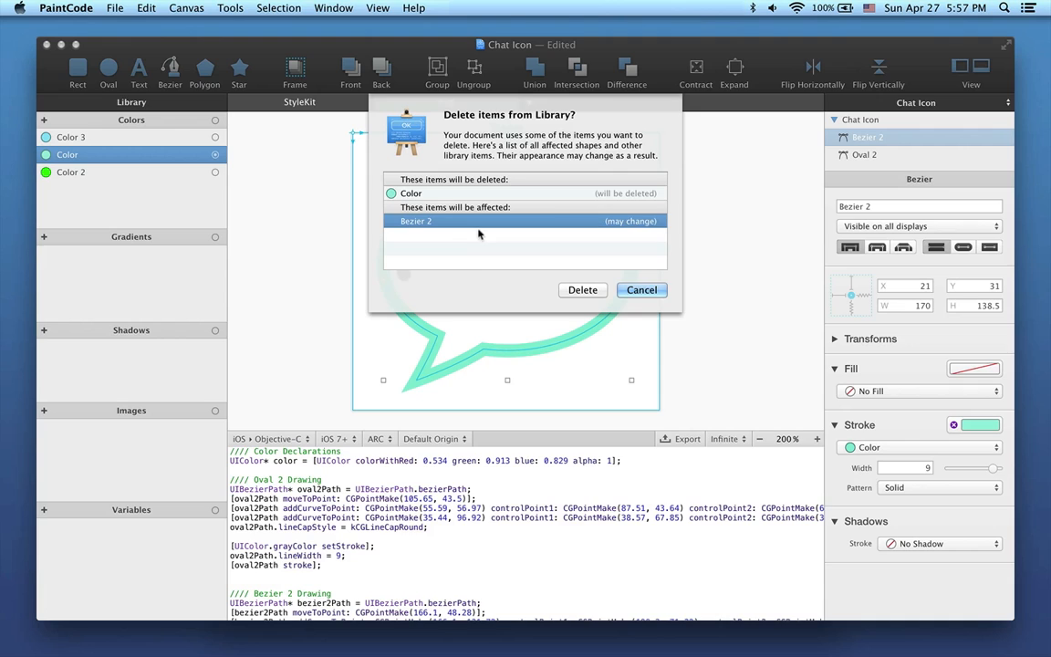
pyautogui.moveTo(625, 297)
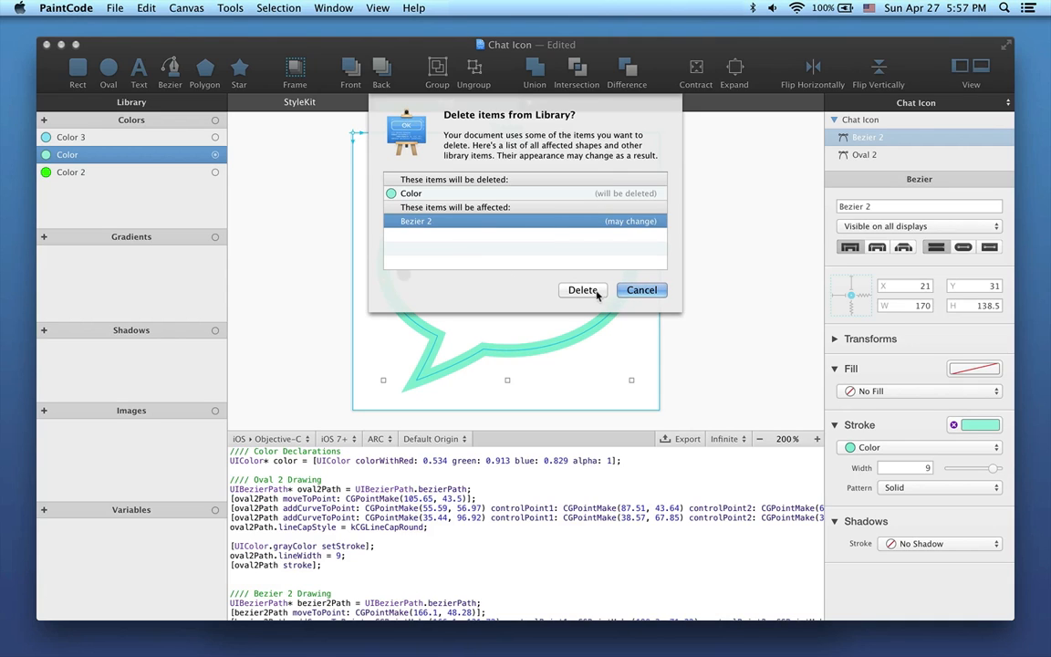
pyautogui.click(582, 288)
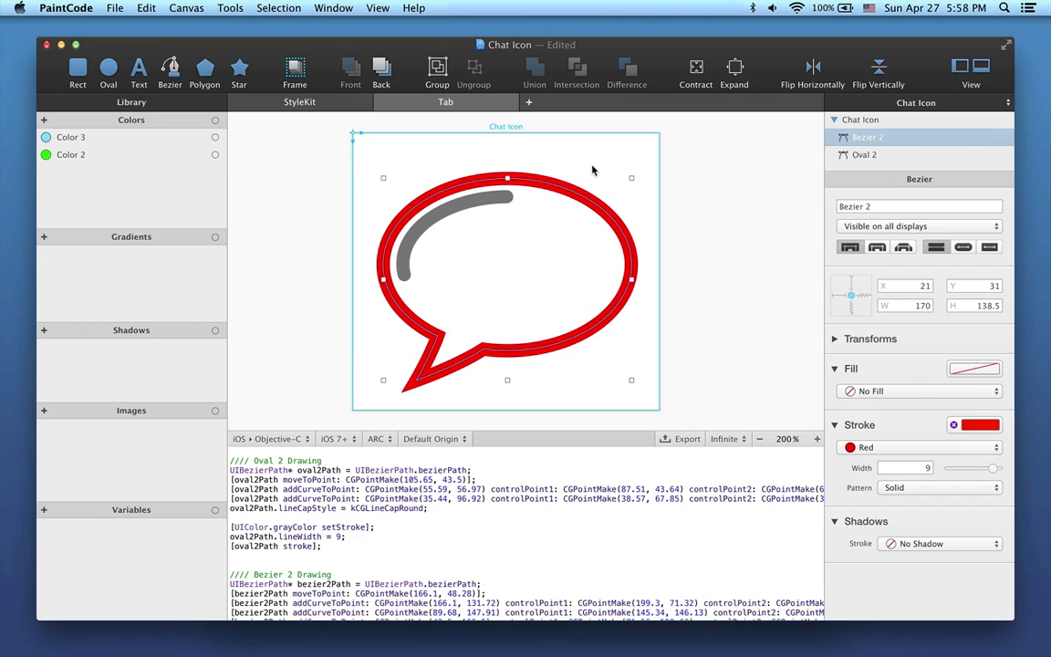
pyautogui.moveTo(449, 172)
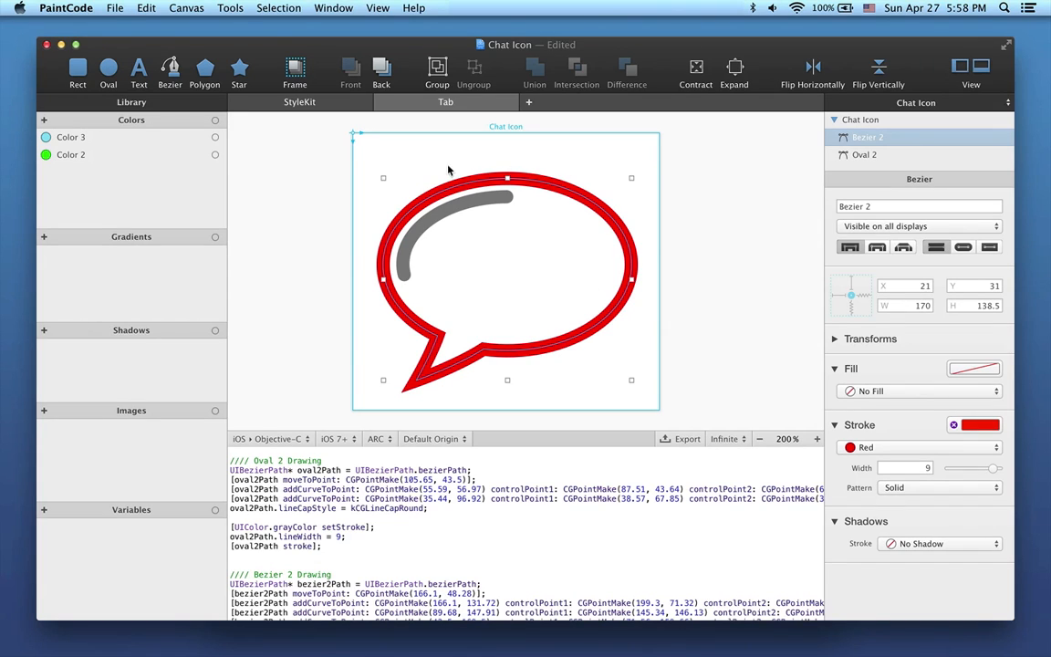
pyautogui.moveTo(616, 267)
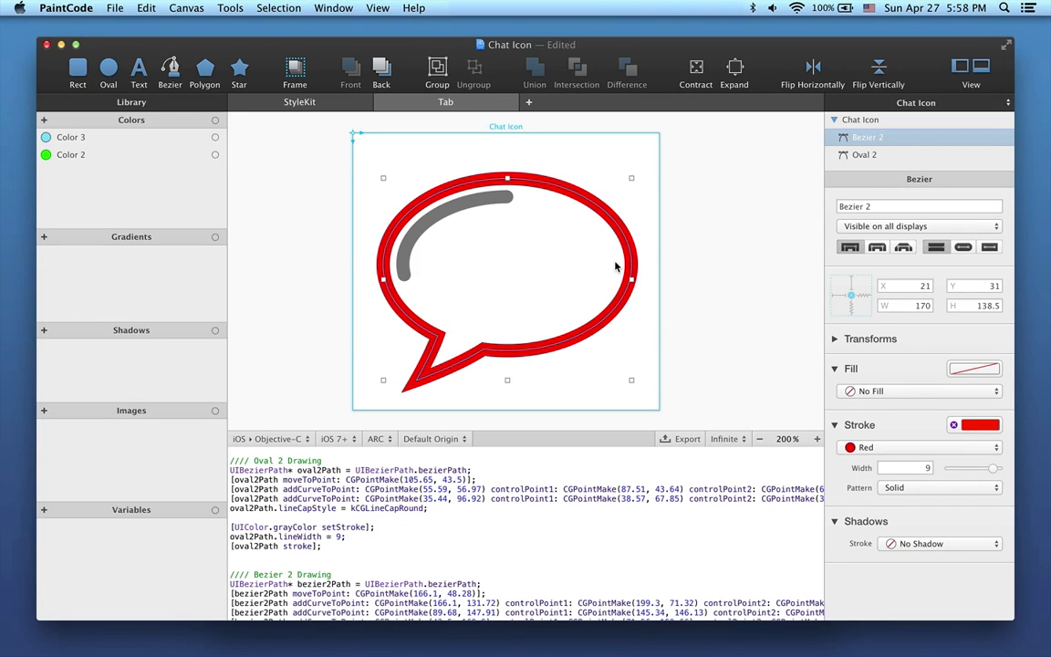